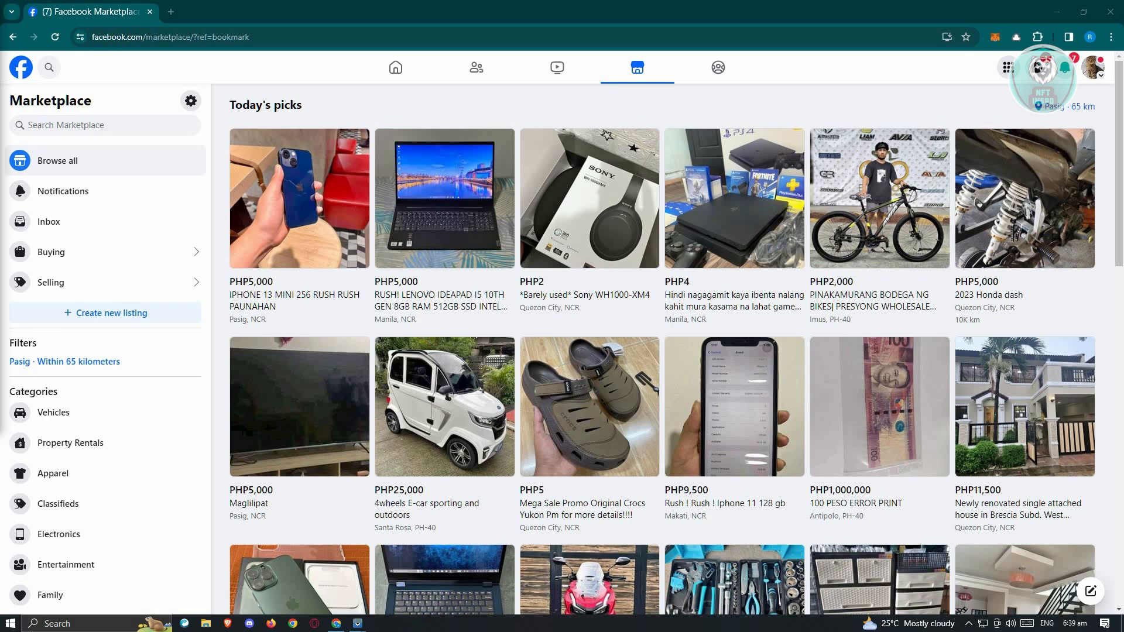
mouse_move(629, 454)
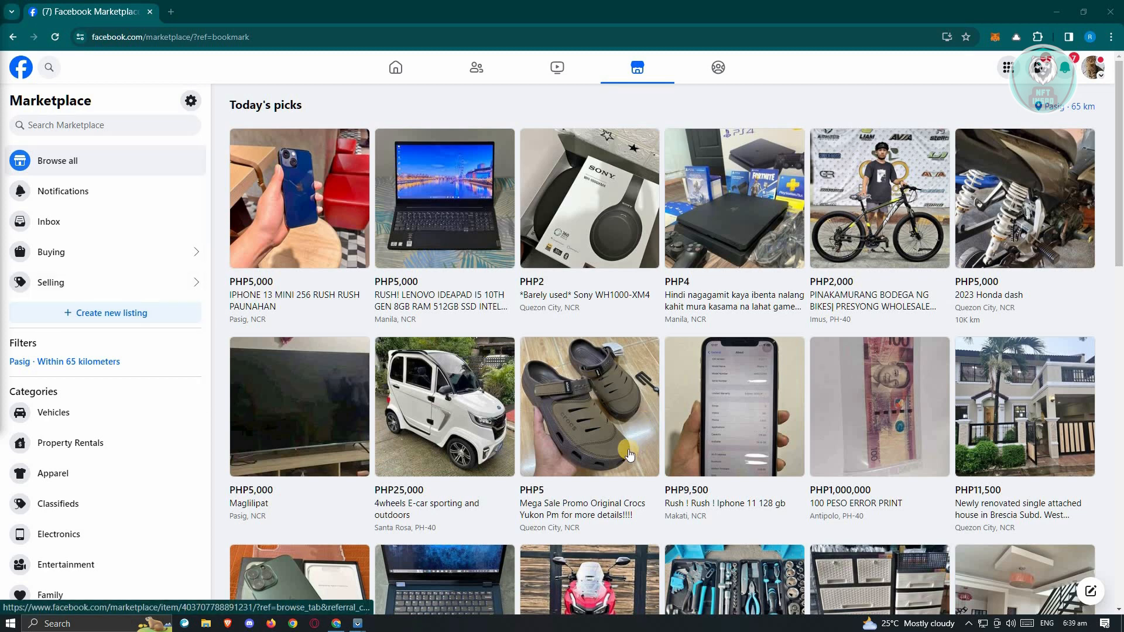
mouse_move(607, 444)
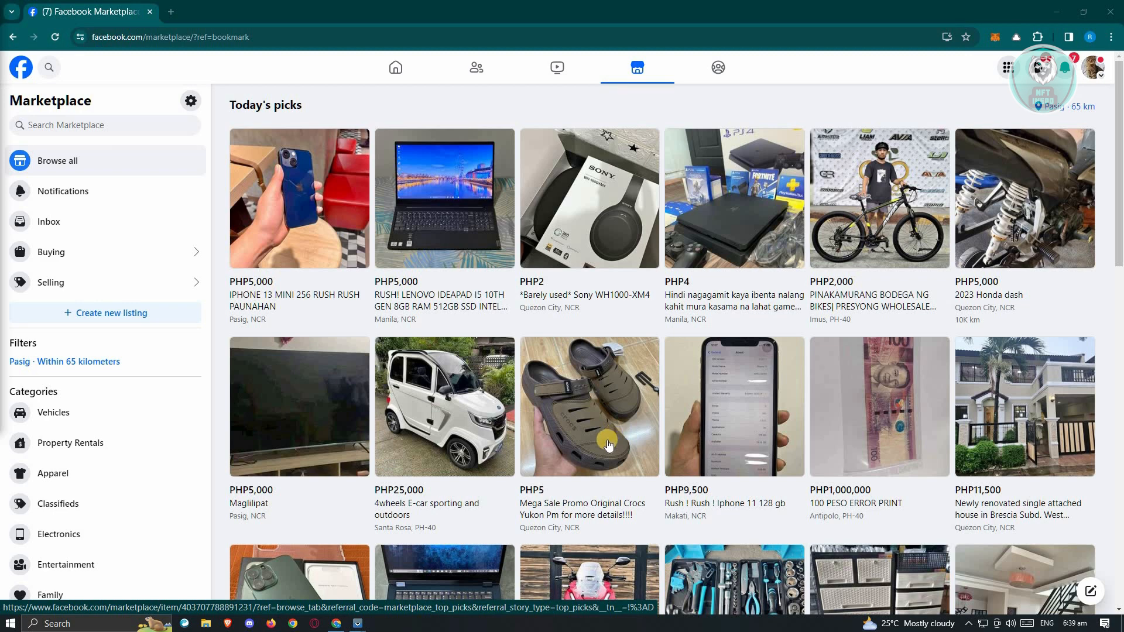
mouse_move(592, 424)
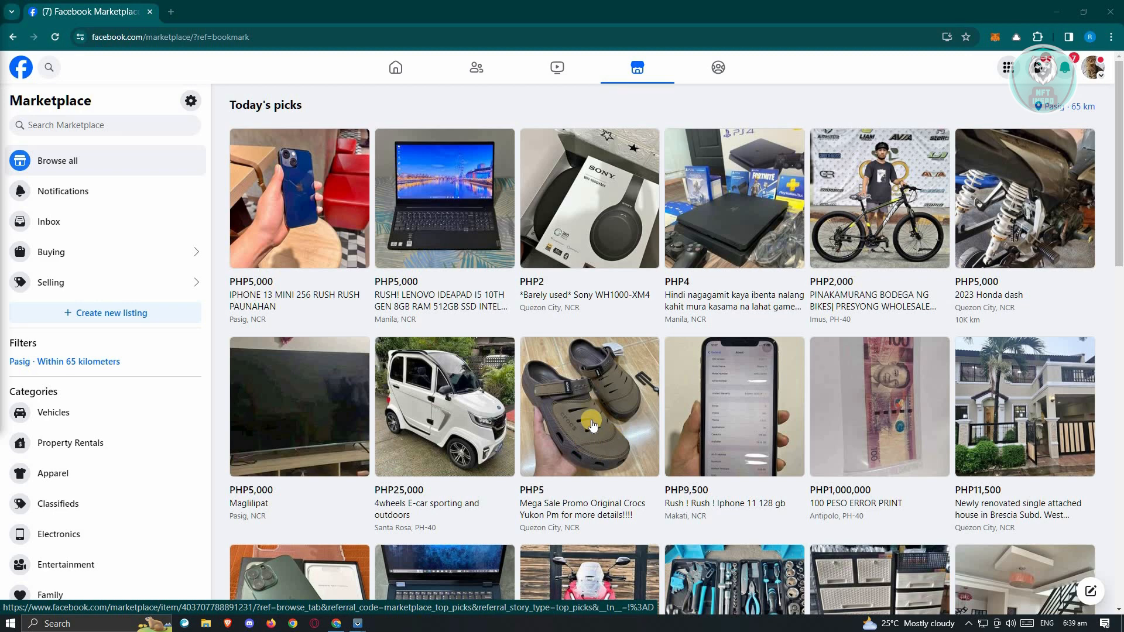
mouse_move(577, 431)
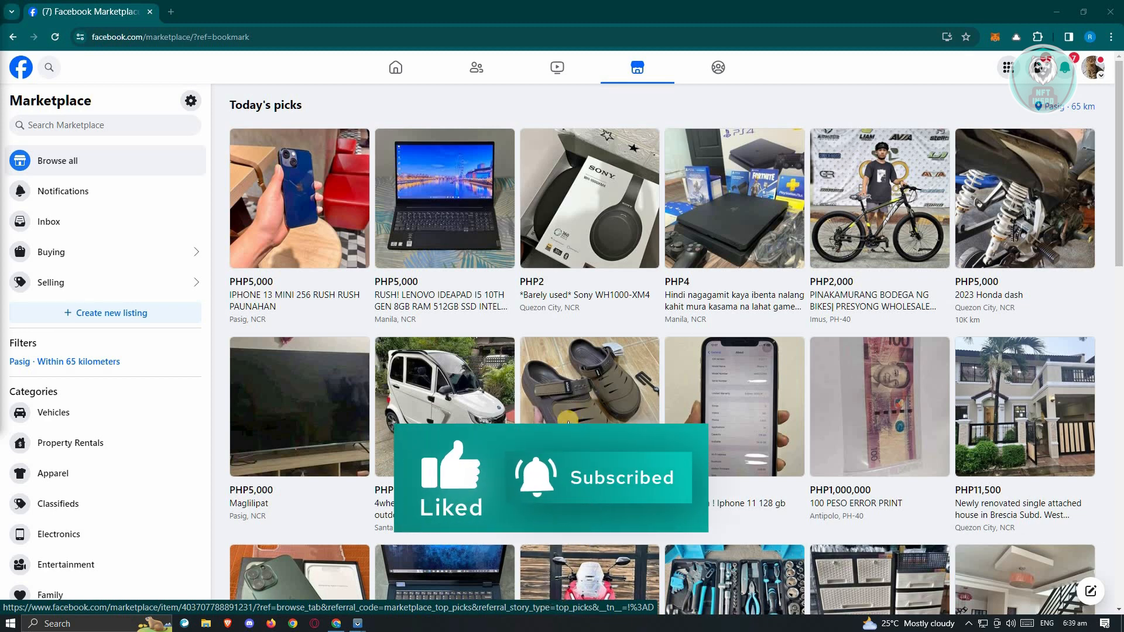
scroll("down", 3)
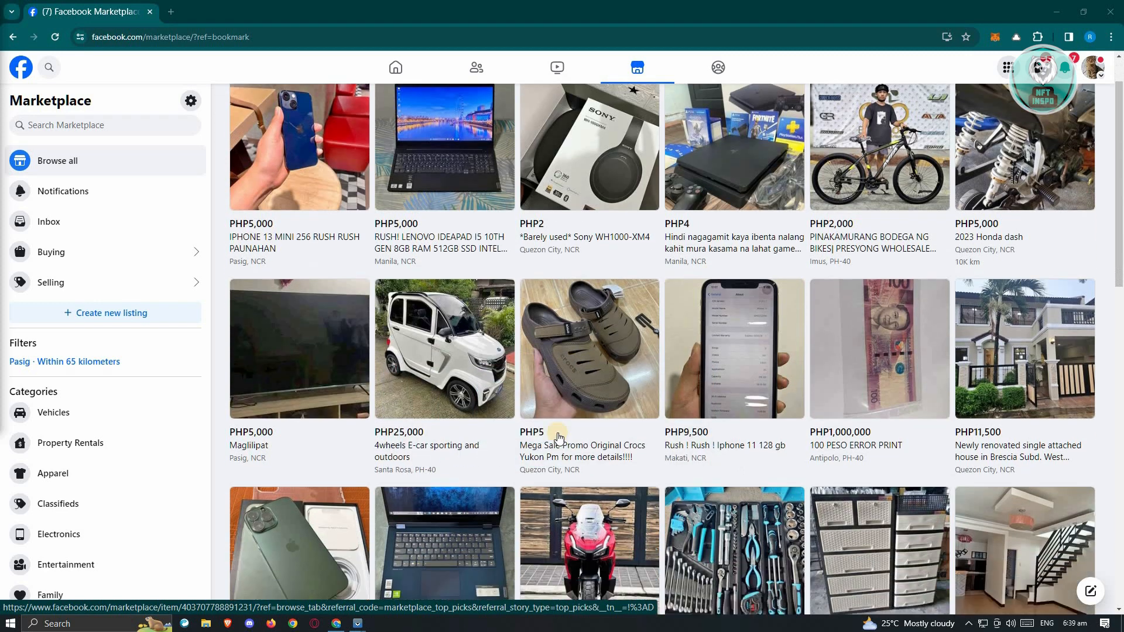
scroll("down", 3)
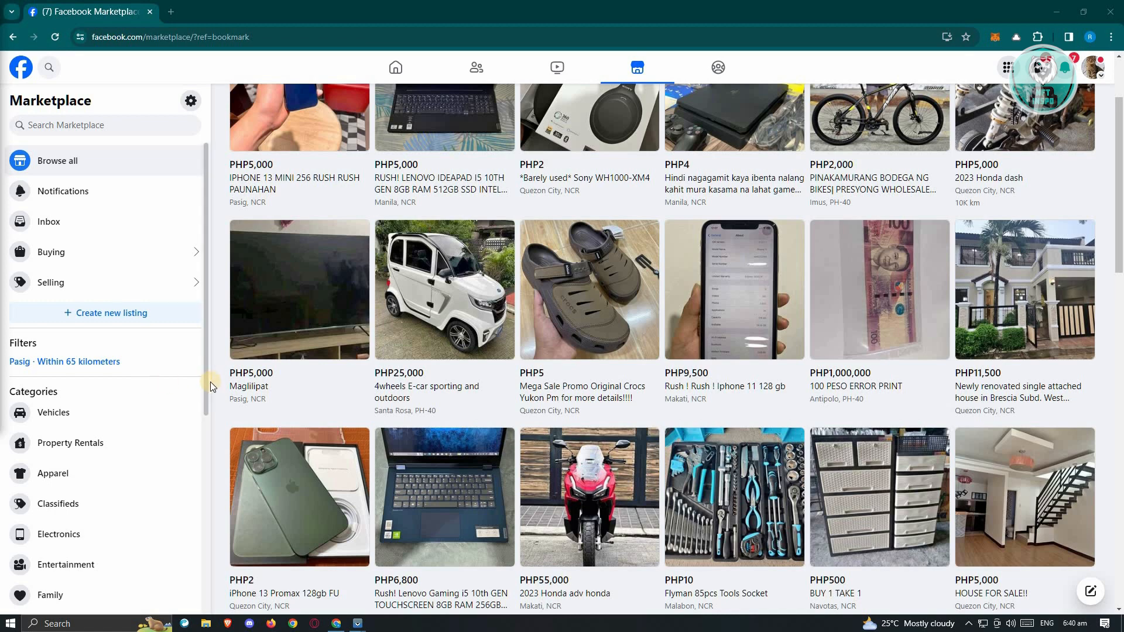
mouse_move(215, 396)
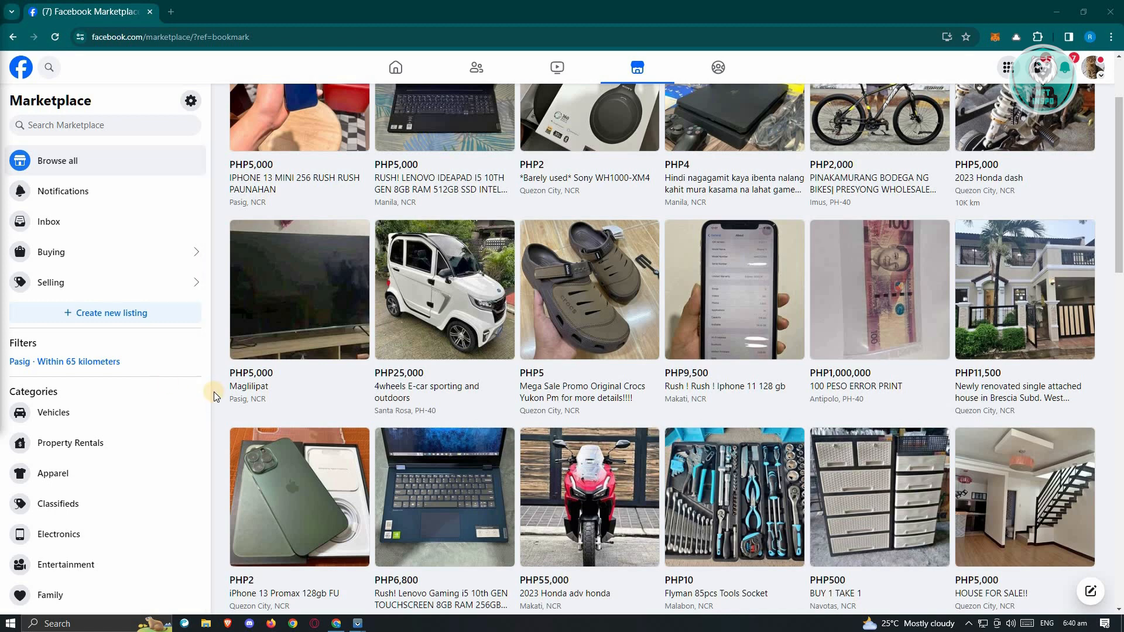